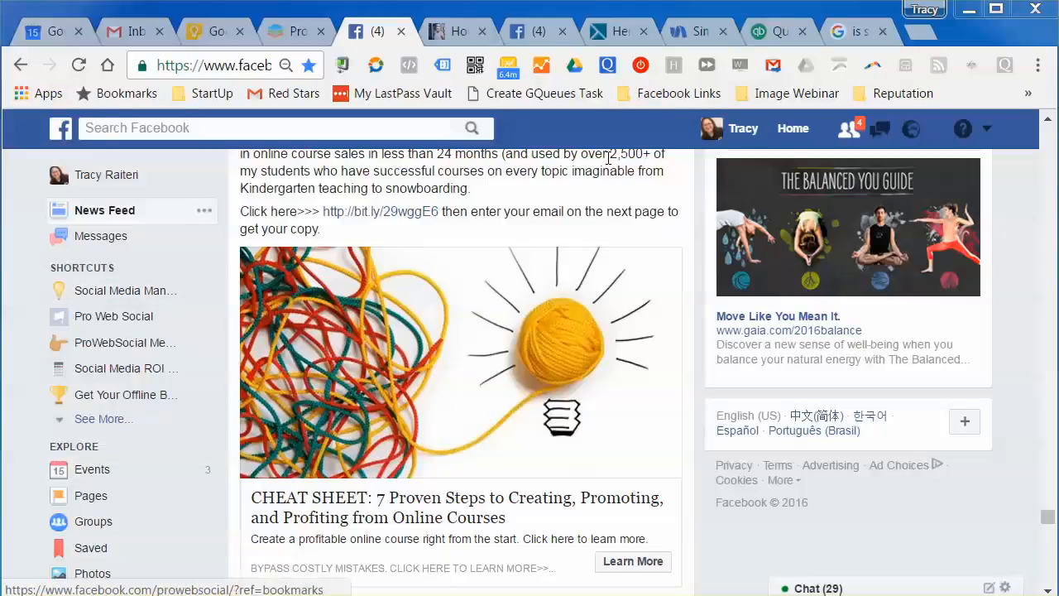
mouse_move(66, 267)
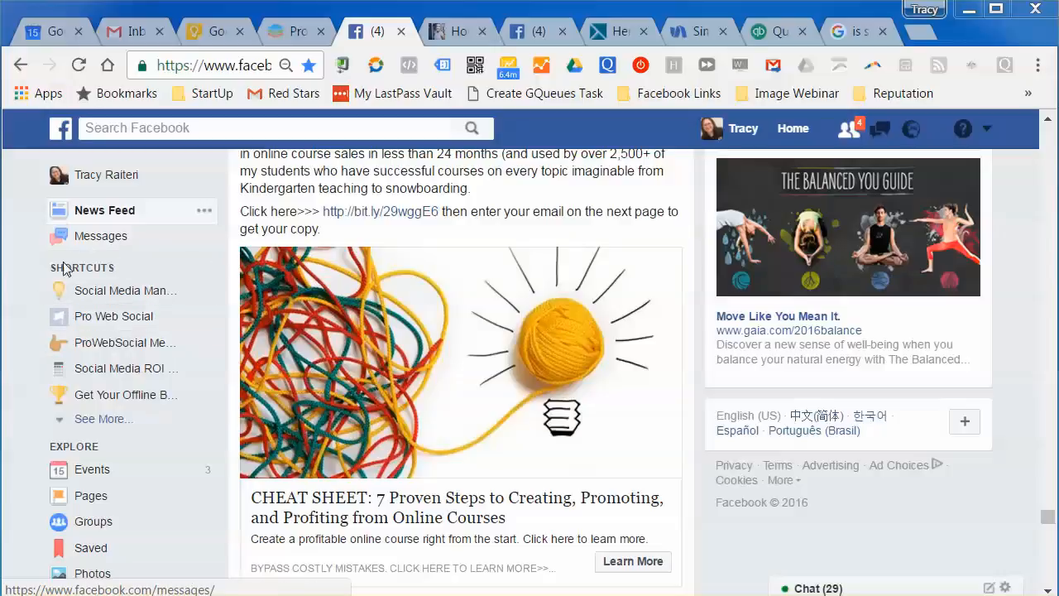
mouse_move(136, 276)
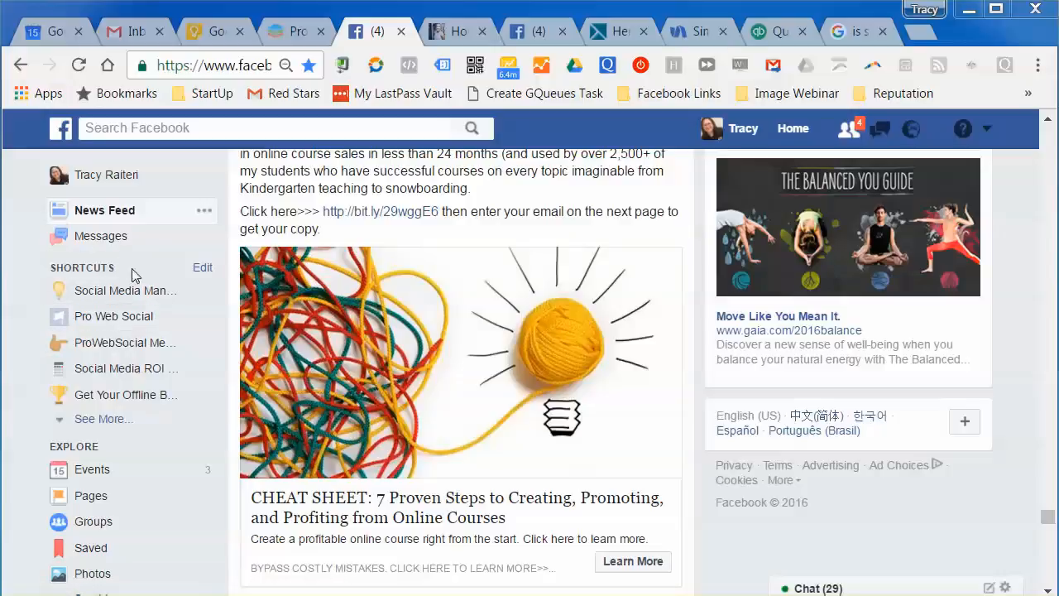
mouse_move(188, 269)
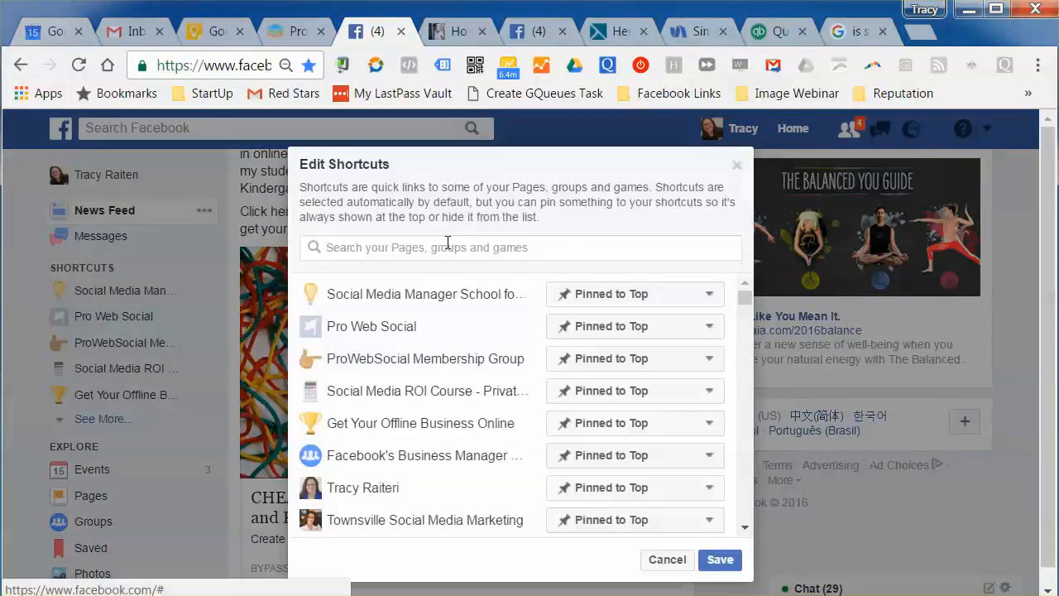
scroll("down", 3)
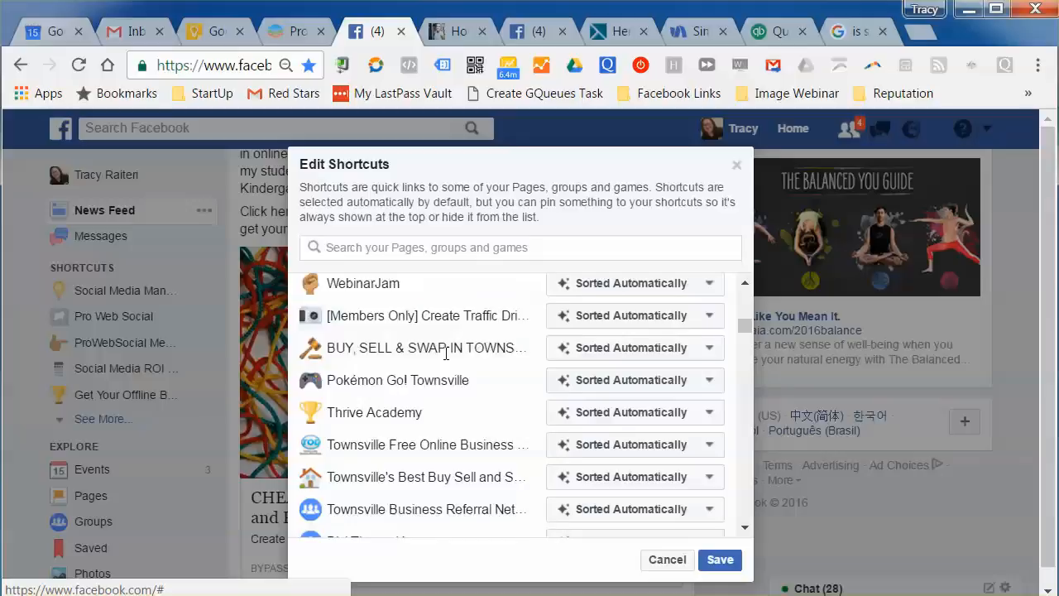
scroll("down", 3)
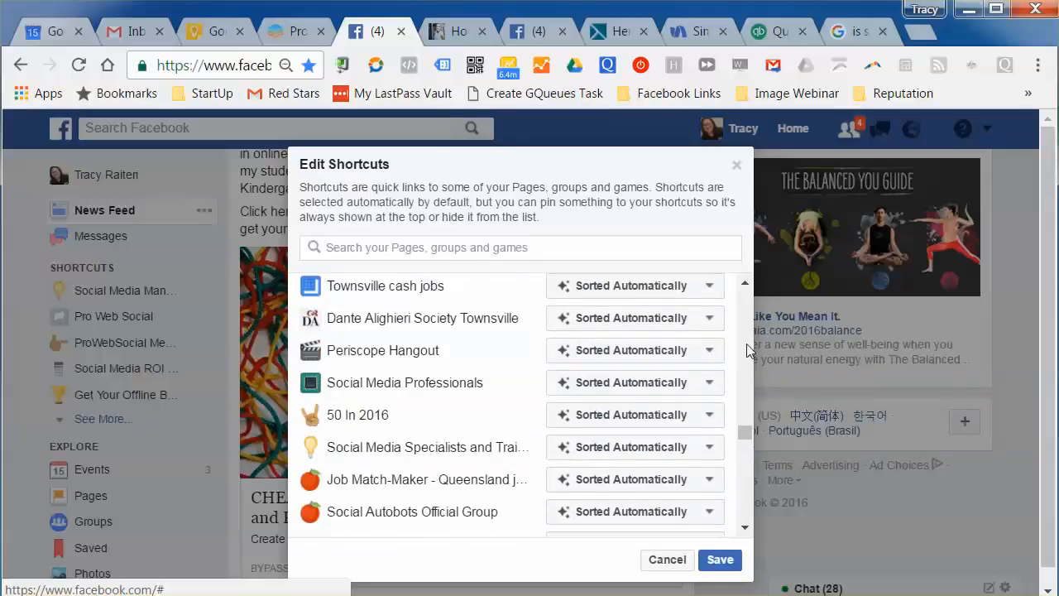
scroll("up", 3)
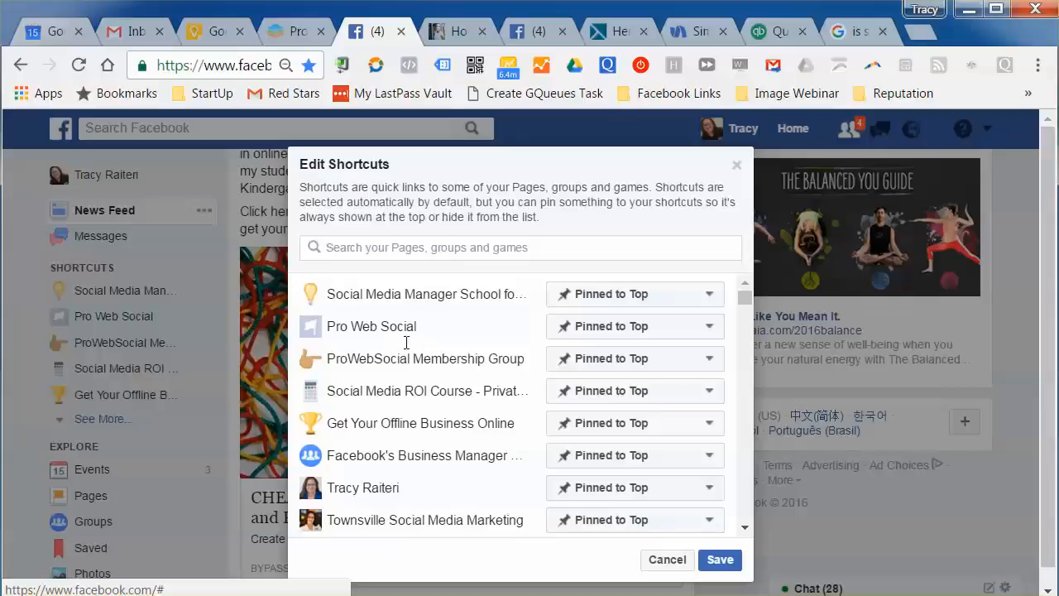
mouse_move(443, 452)
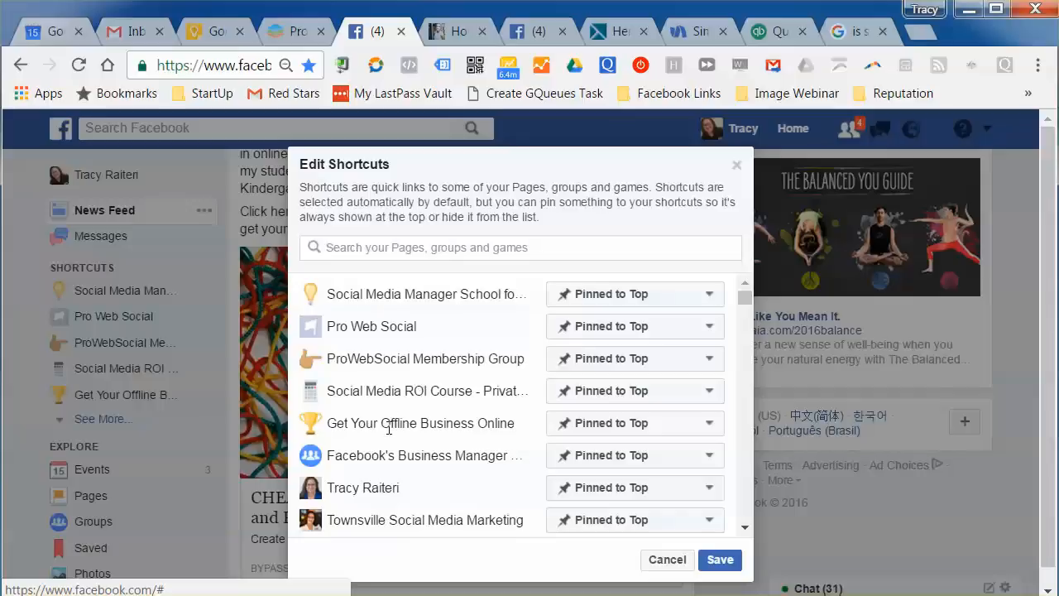
scroll("down", 3)
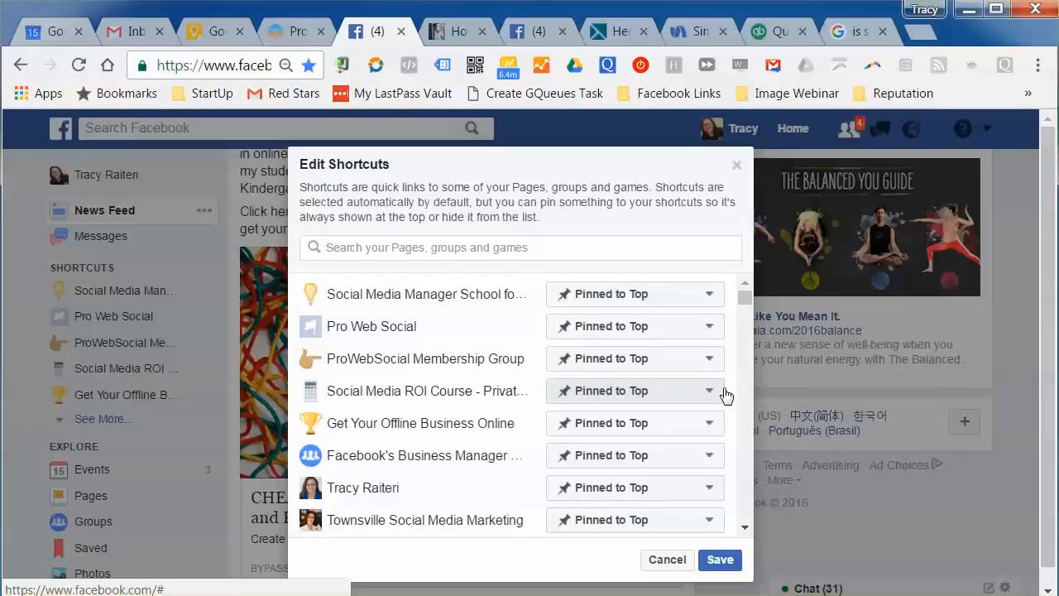
scroll("down", 3)
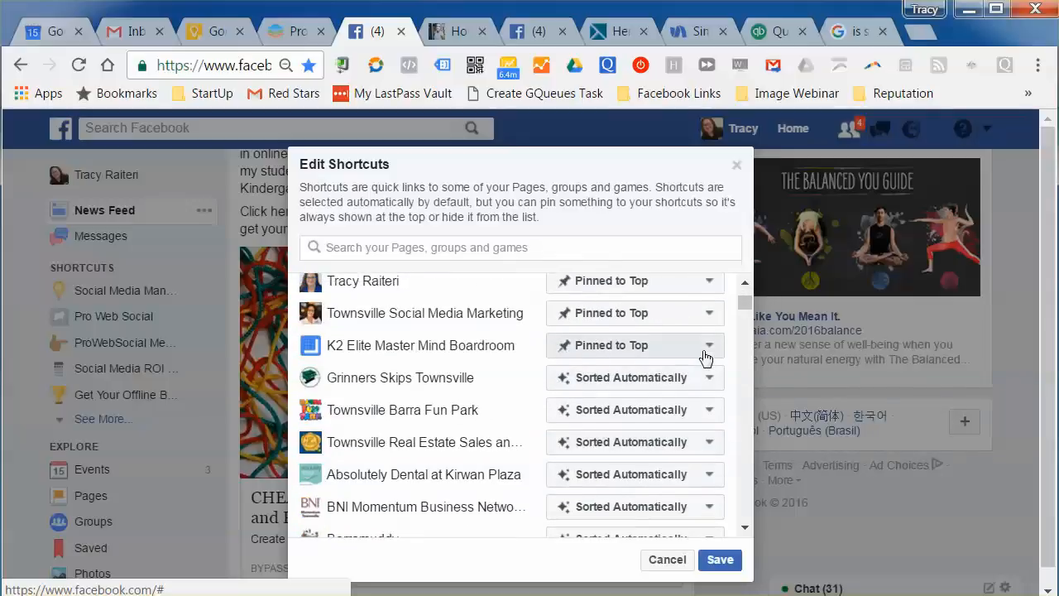
mouse_move(662, 388)
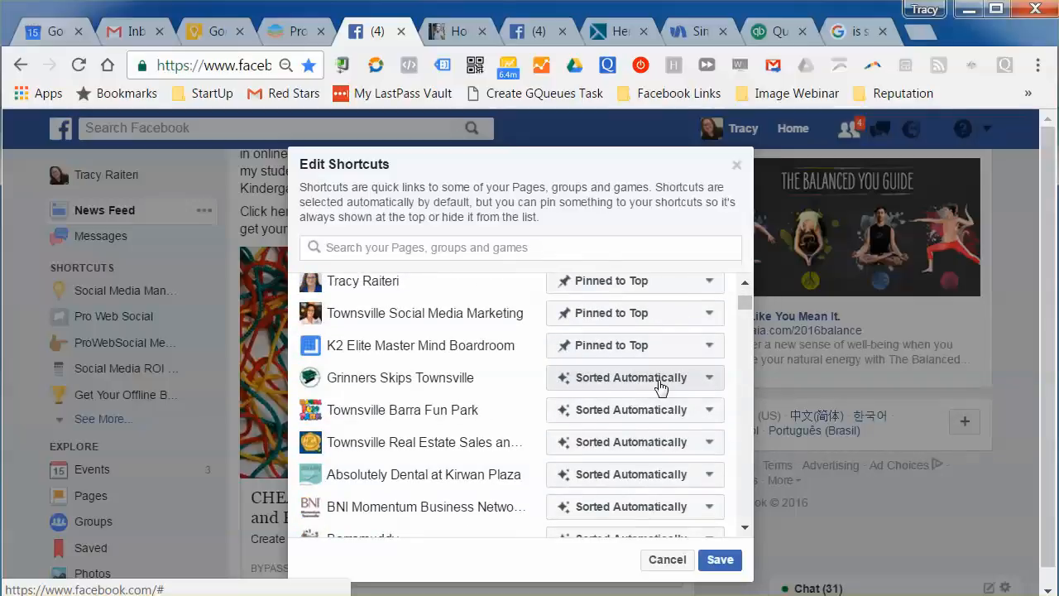
scroll("down", 3)
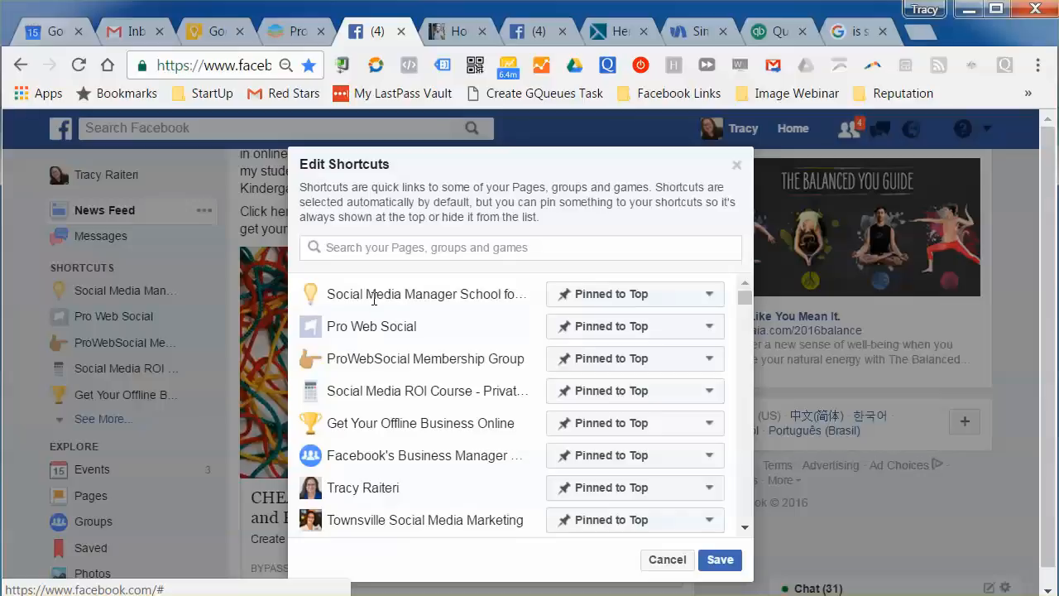
scroll("down", 3)
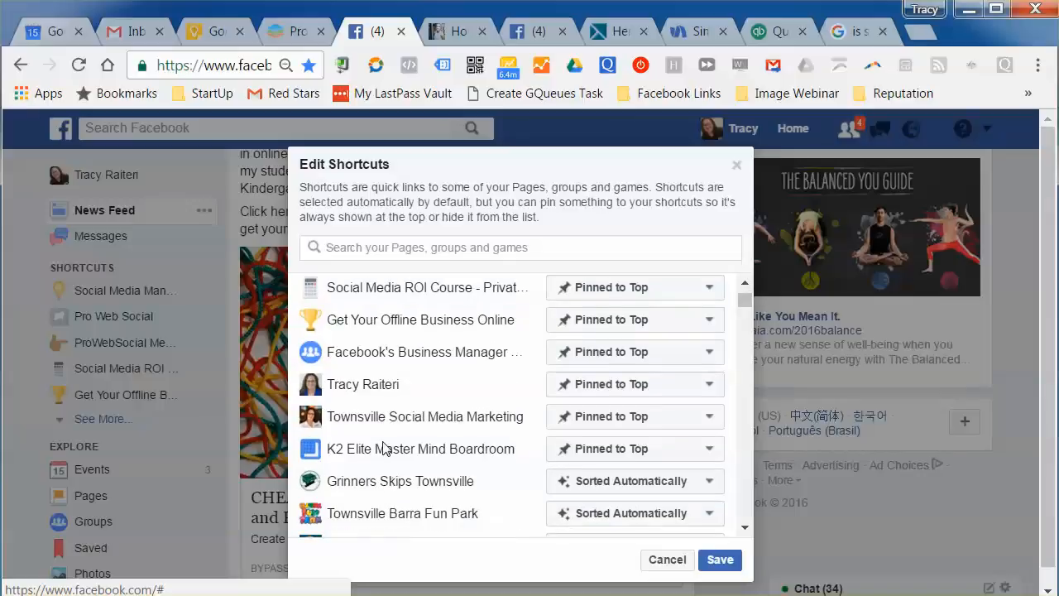
scroll("up", 3)
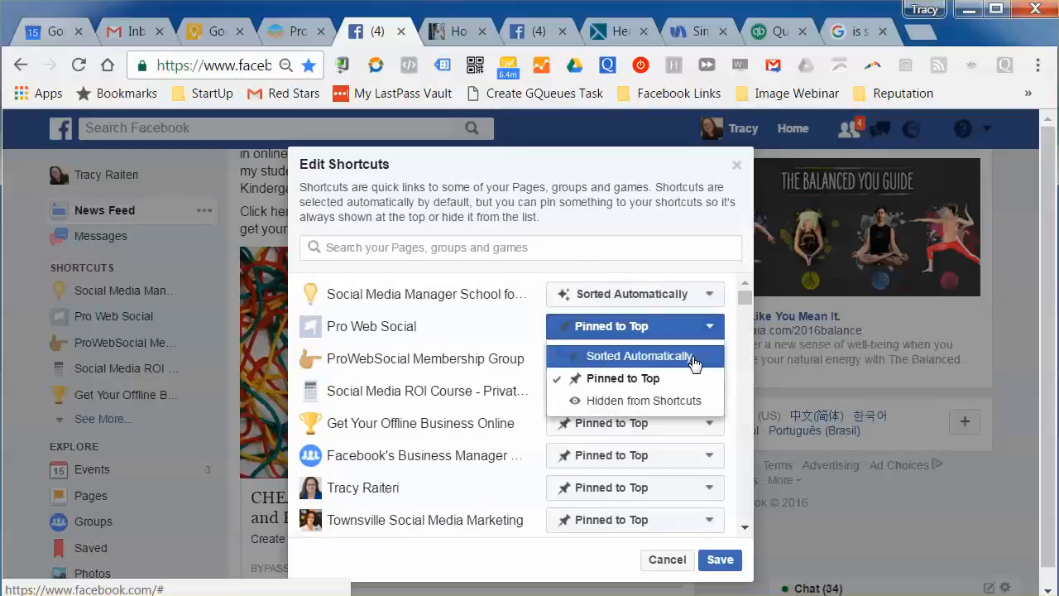
Switch Pro Web Social and the other pinned shortcuts to Sorted Automatically, then save
left_click(637, 355)
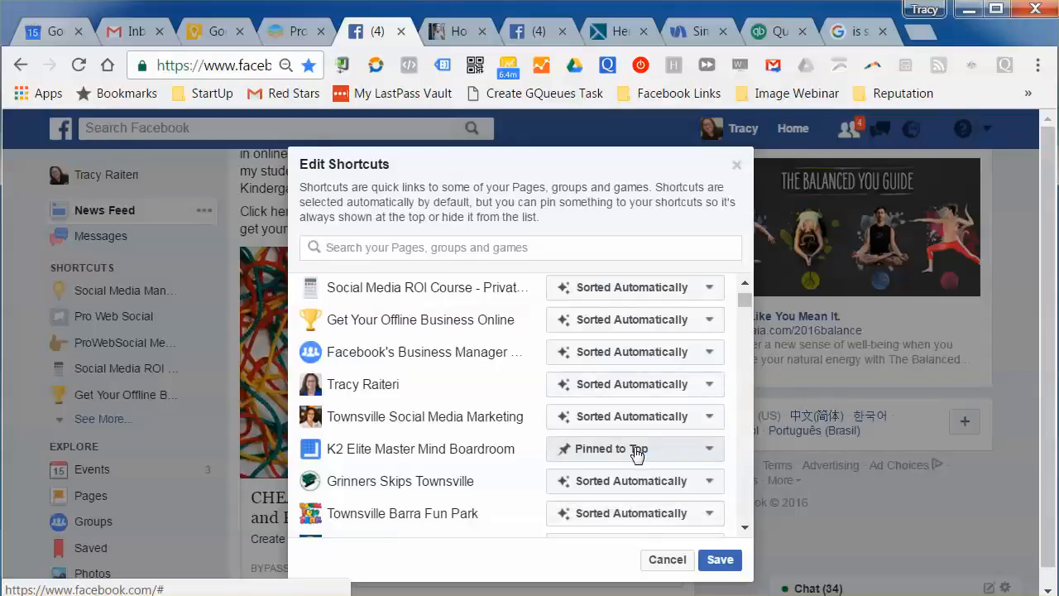
scroll("down", 3)
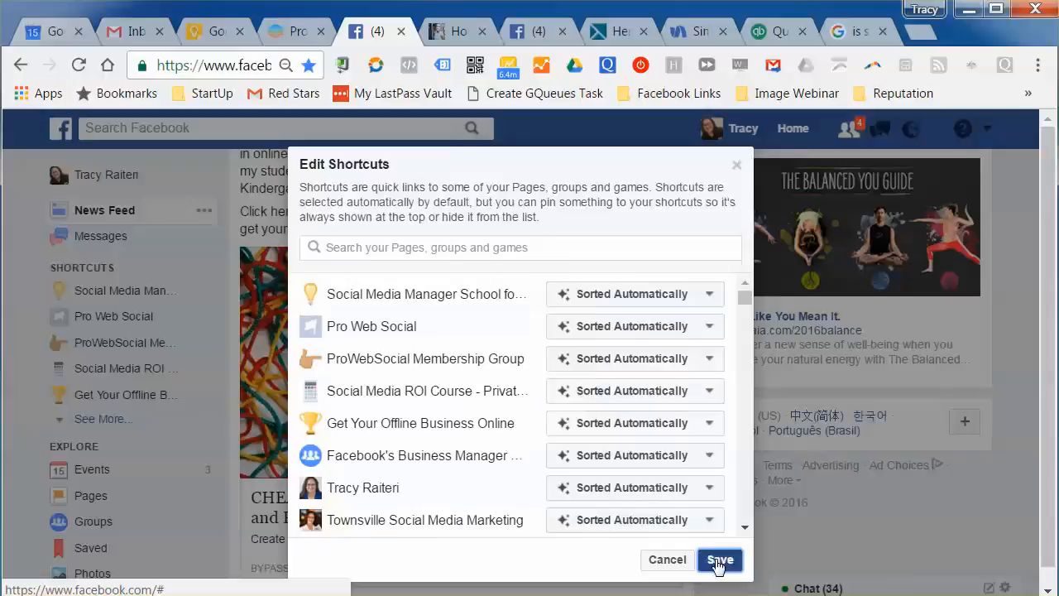
left_click(718, 559)
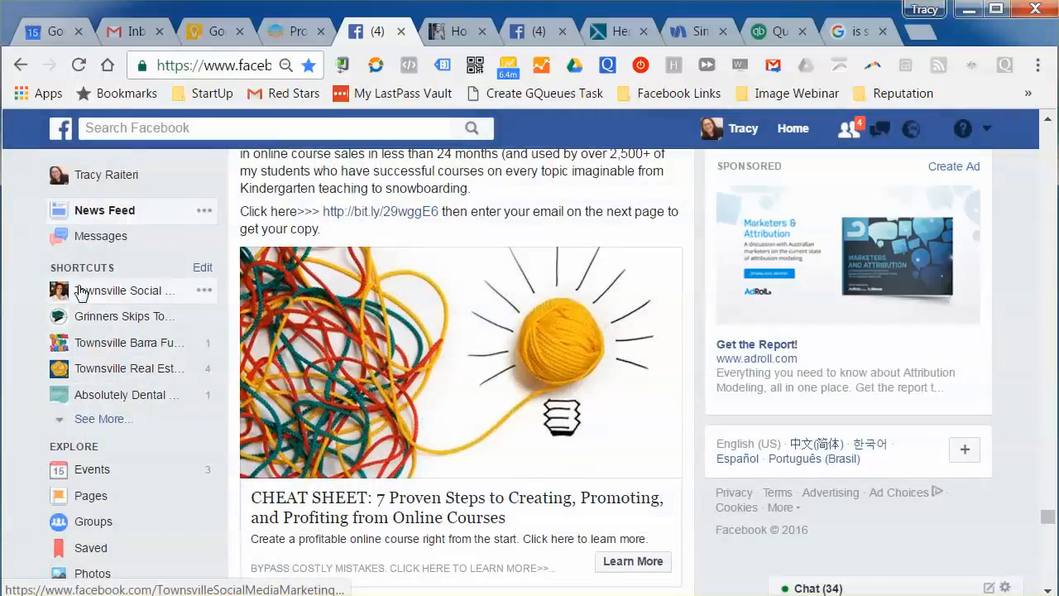
mouse_move(124, 351)
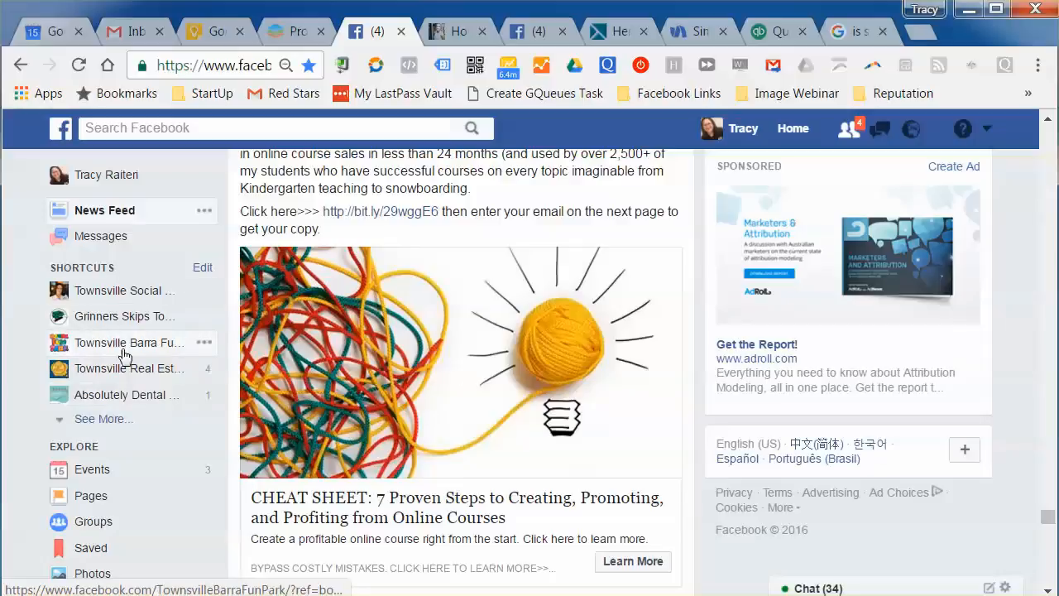
mouse_move(97, 421)
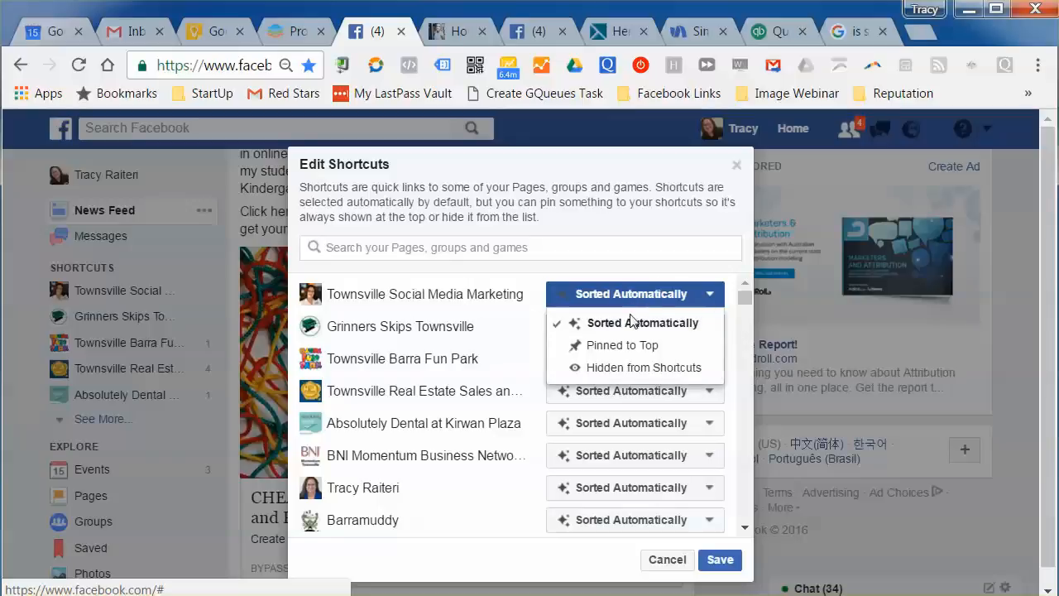
Pin Townsville Social Media Marketing and K2 Elite Master Mind Boardroom to top, then save
left_click(622, 345)
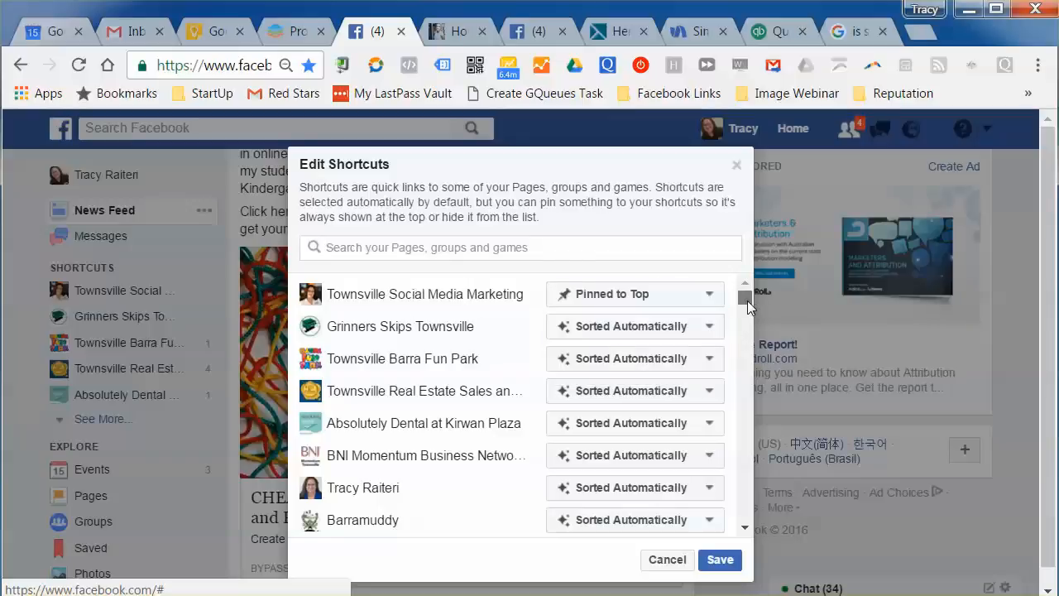
scroll("down", 3)
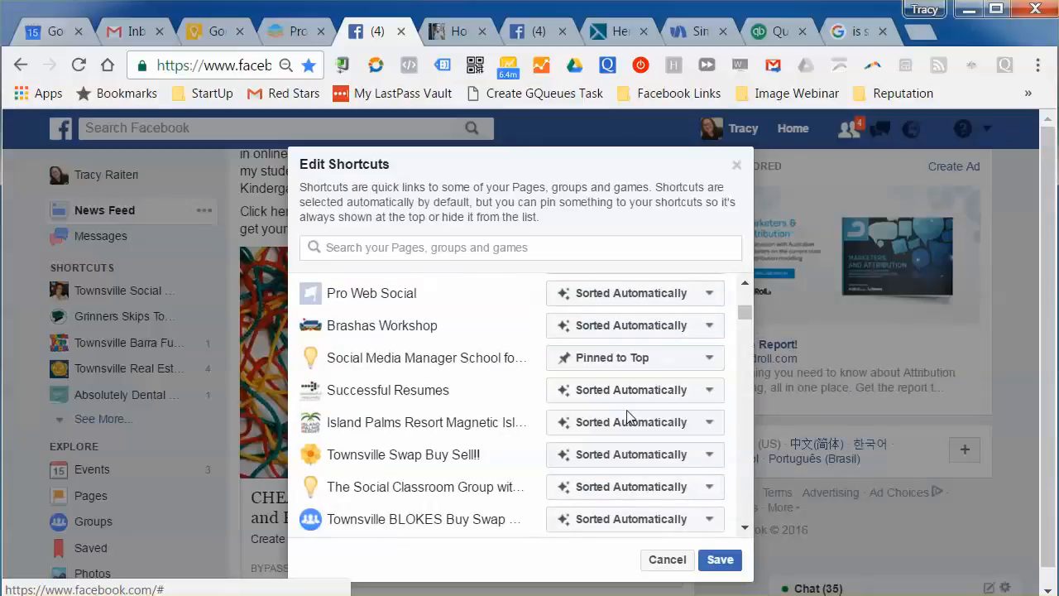
mouse_move(468, 374)
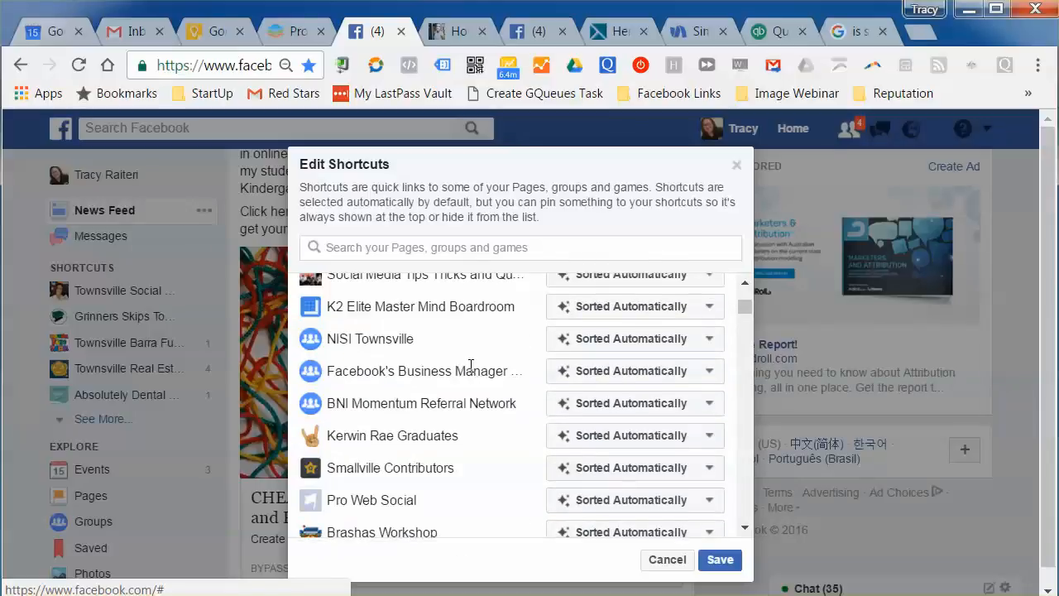
scroll("up", 3)
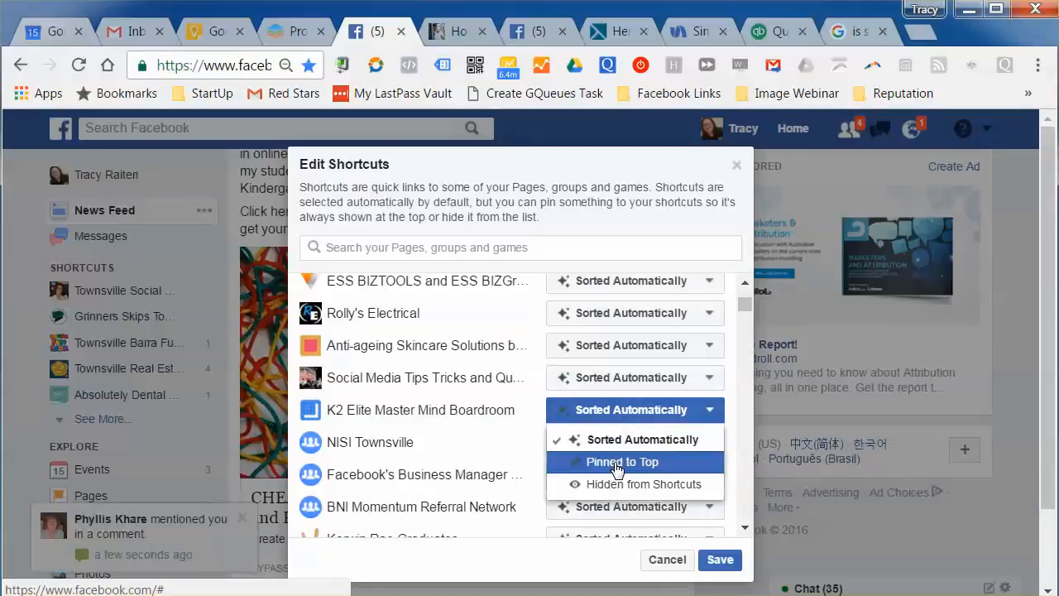
left_click(621, 462)
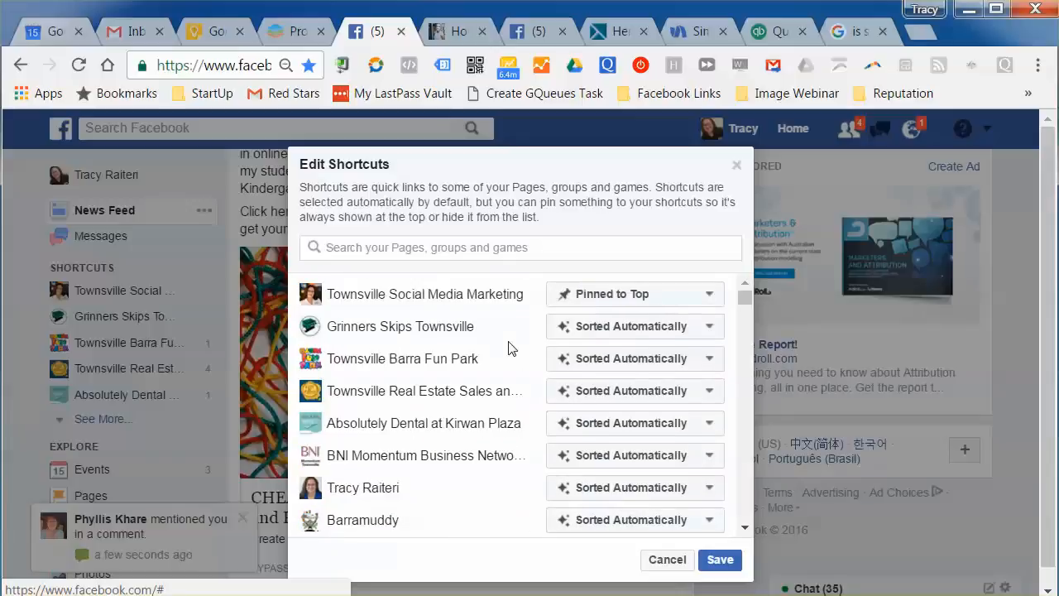
scroll("down", 3)
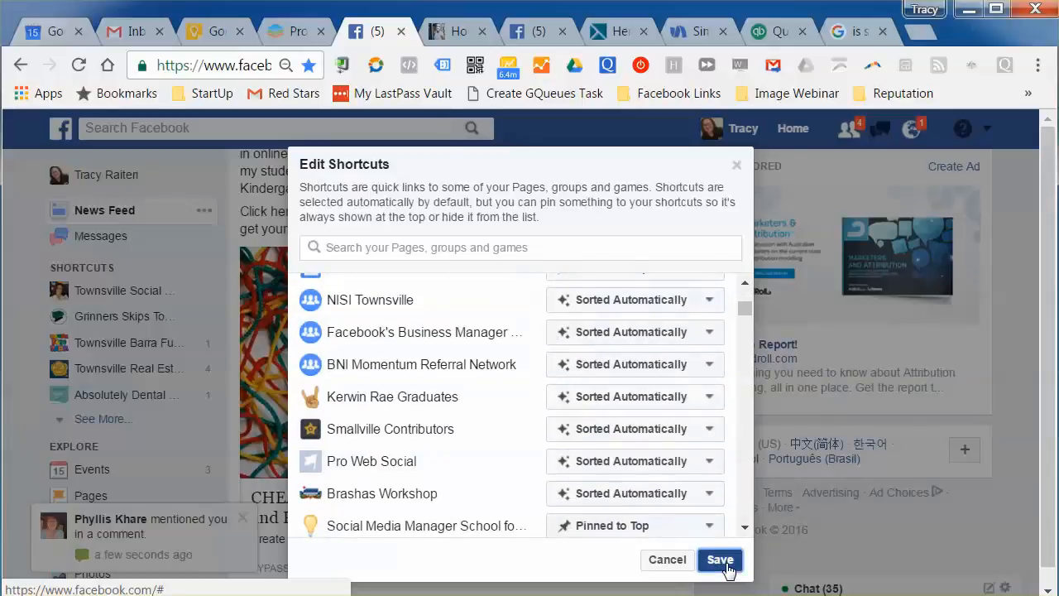
left_click(719, 559)
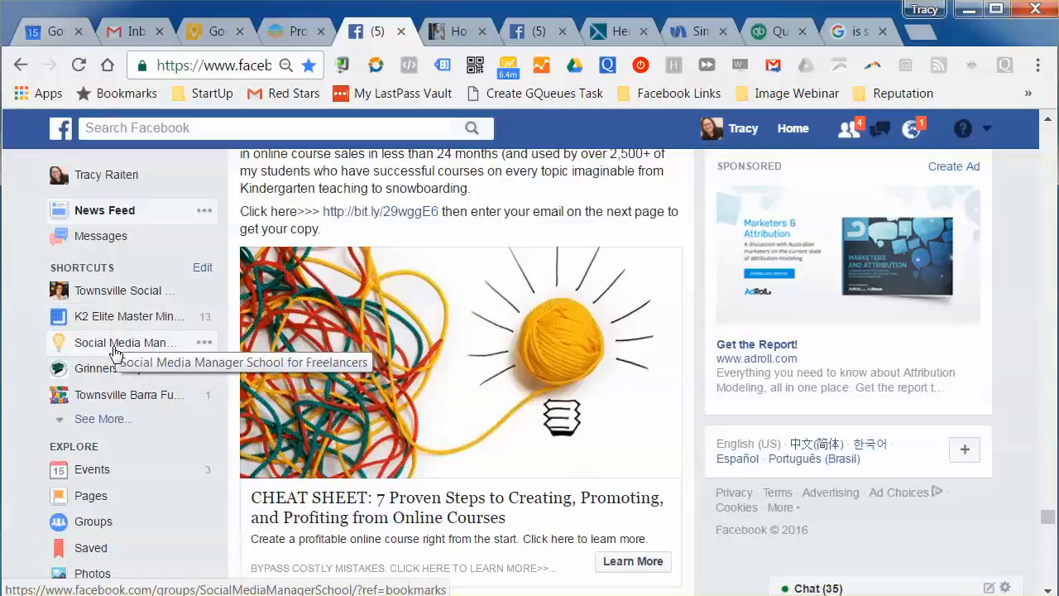
mouse_move(107, 316)
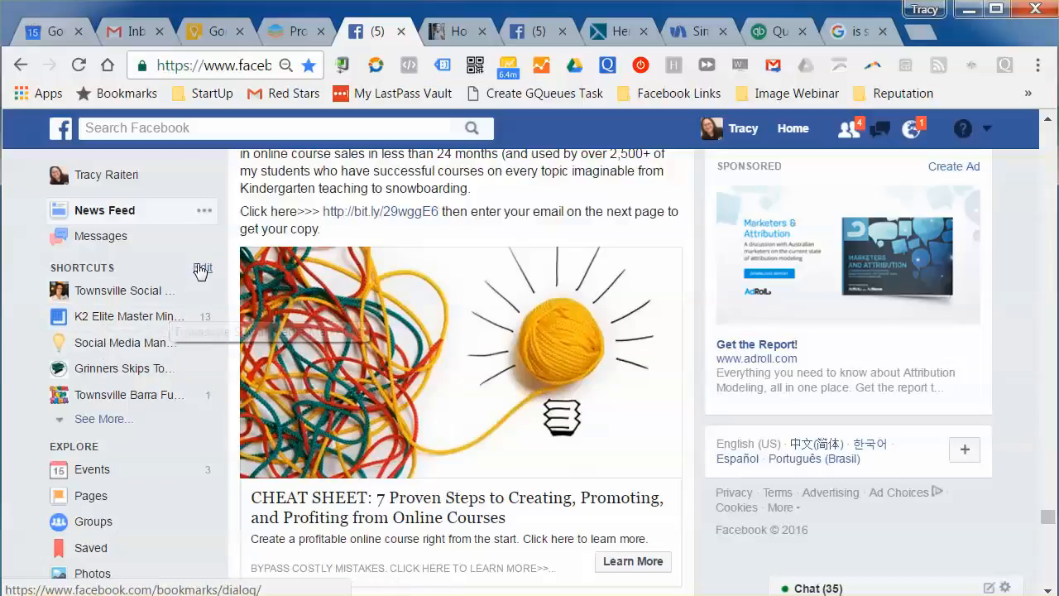
Reopen Edit Shortcuts from the SHORTCUTS heading in the sidebar
left_click(202, 267)
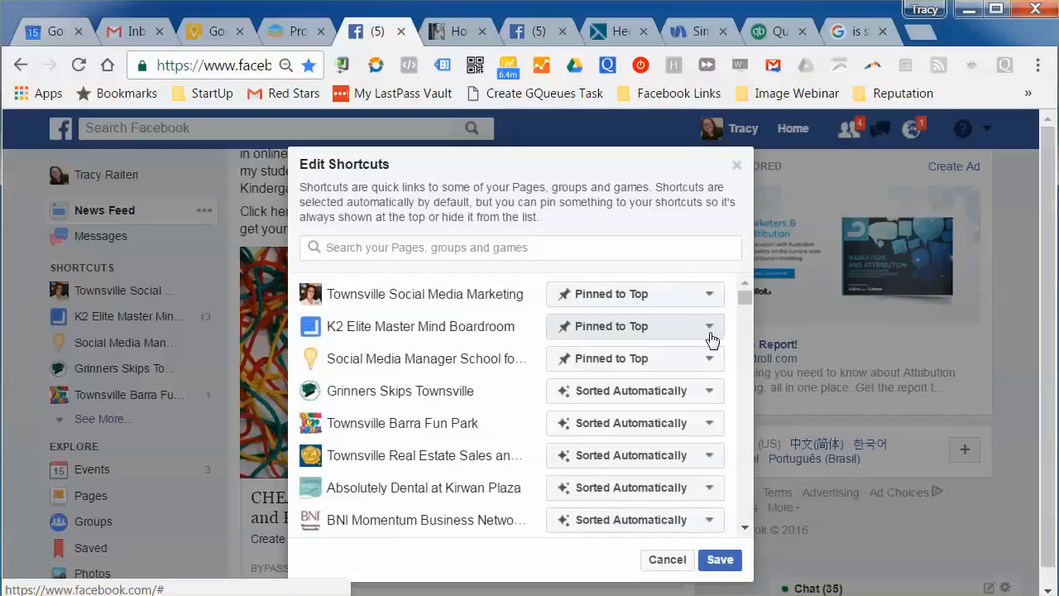
mouse_move(654, 321)
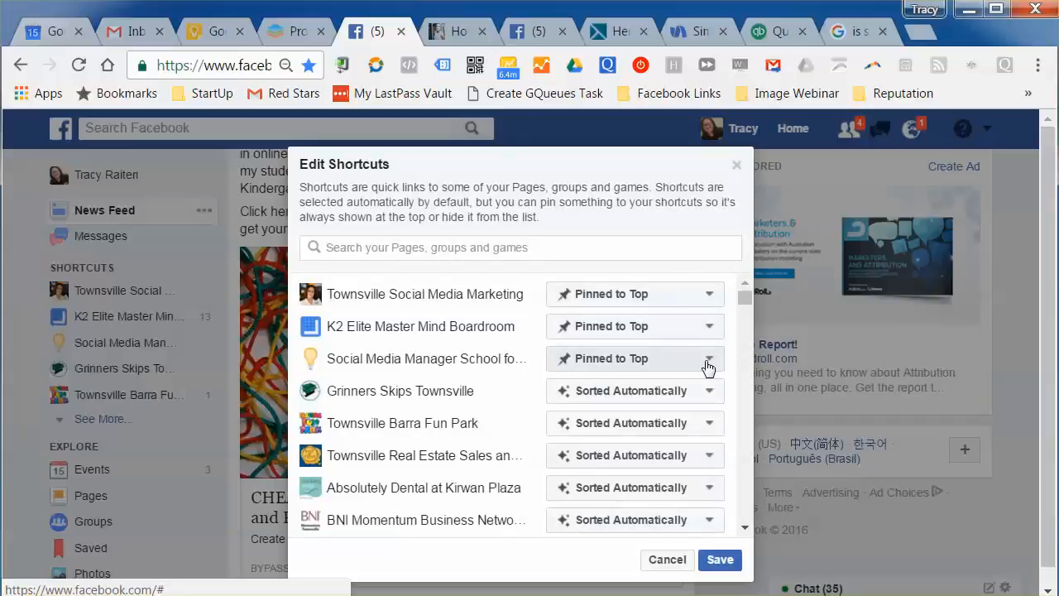
Set K2 Elite Master Mind Boardroom back to Sorted Automatically in Edit Shortcuts
left_click(707, 358)
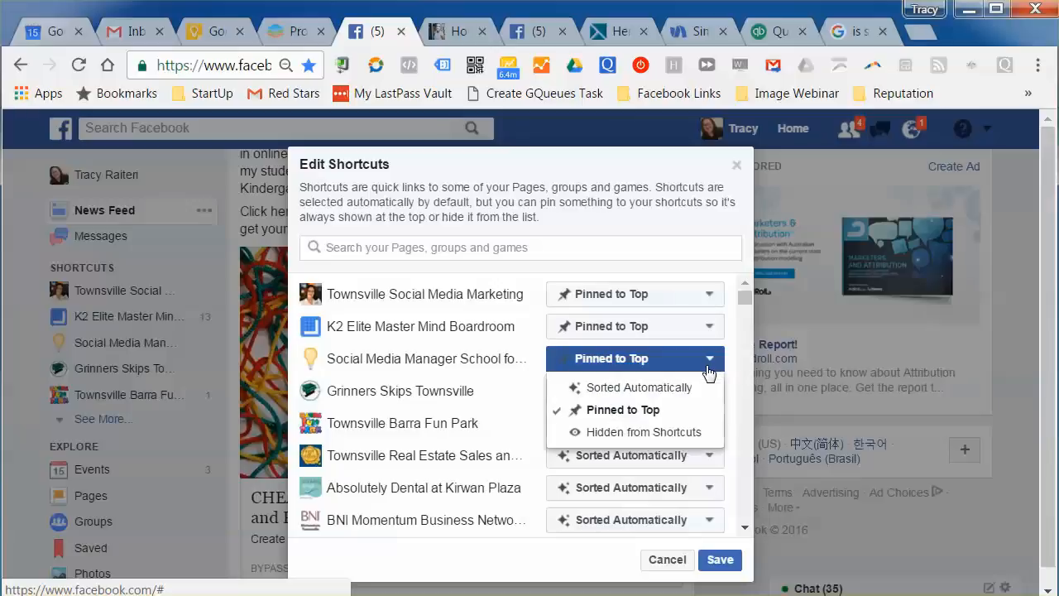
left_click(707, 326)
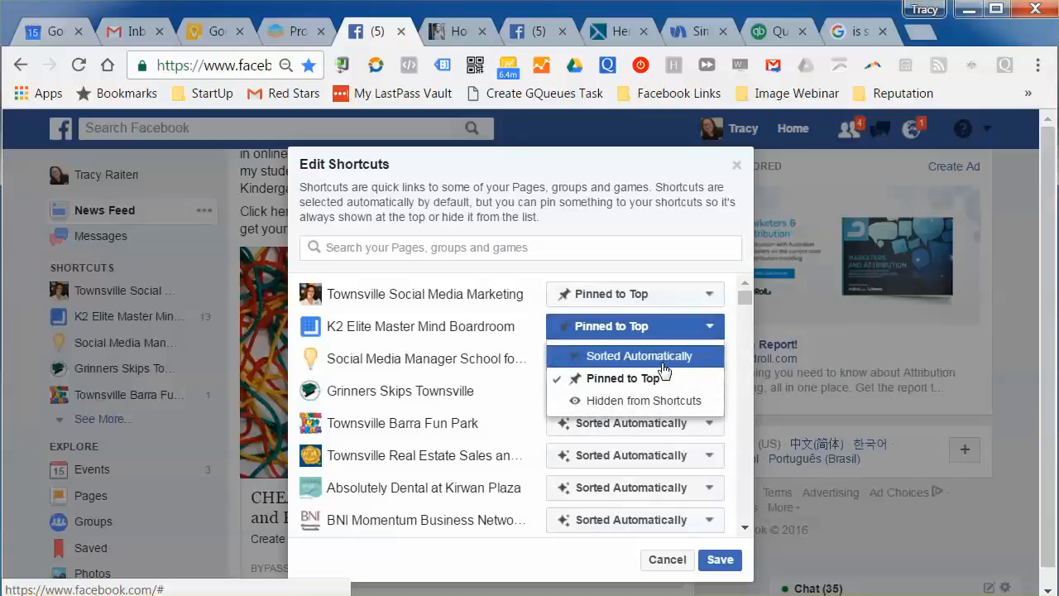
left_click(667, 560)
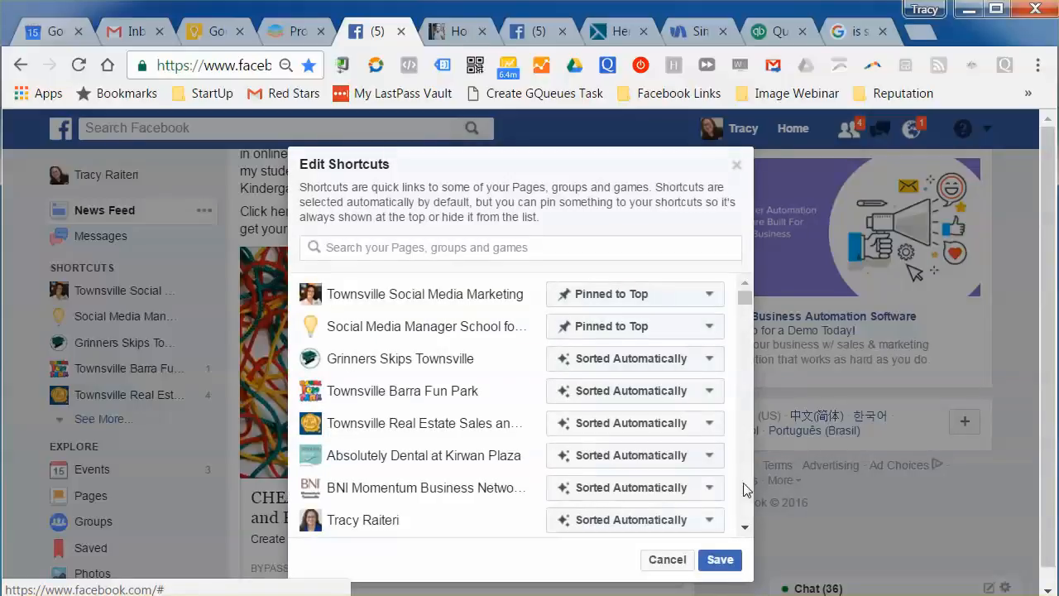
scroll("down", 3)
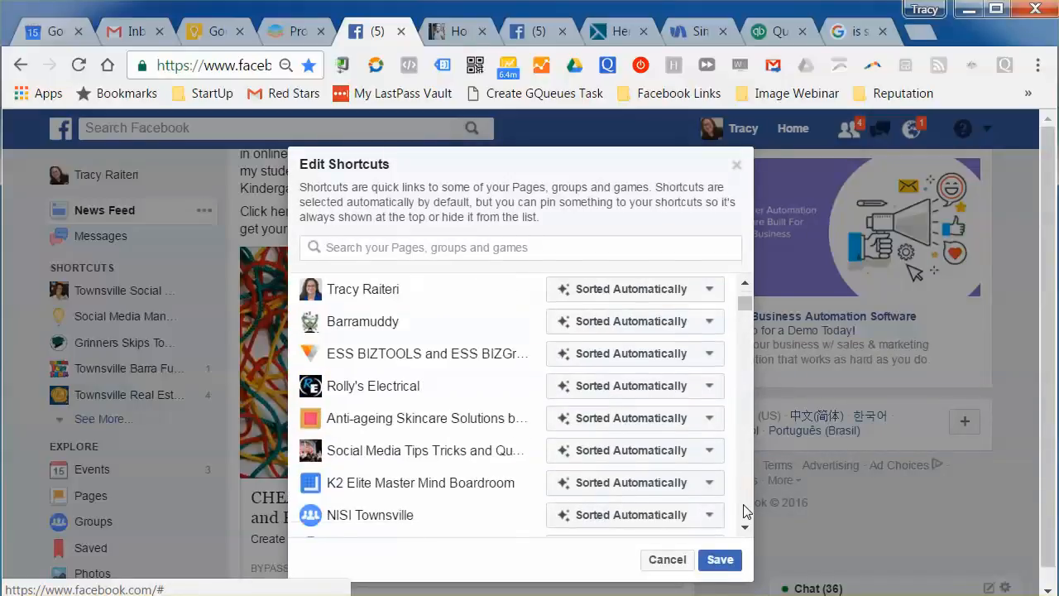
scroll("down", 3)
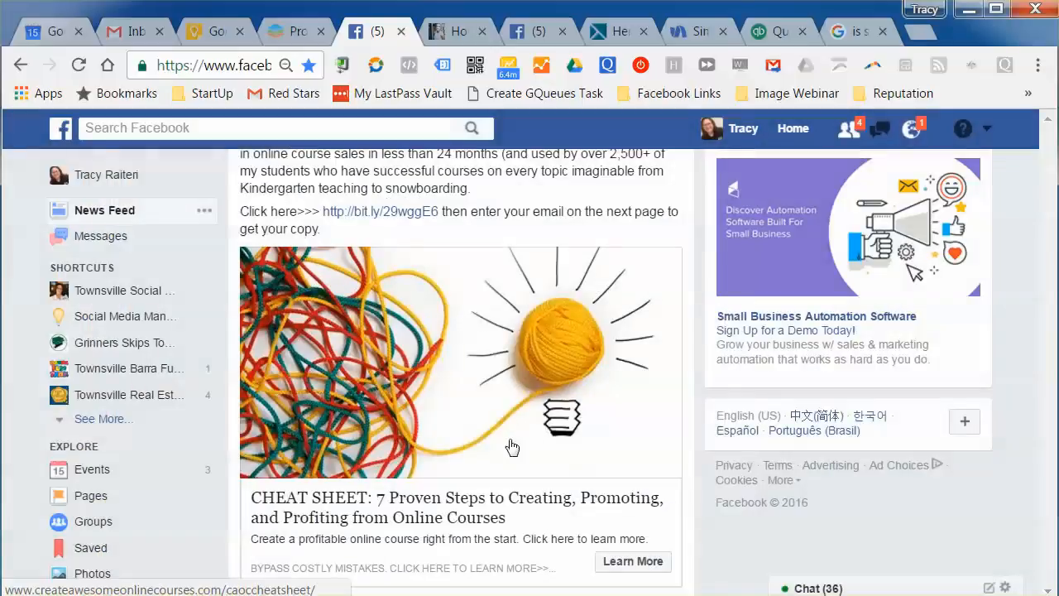
mouse_move(191, 290)
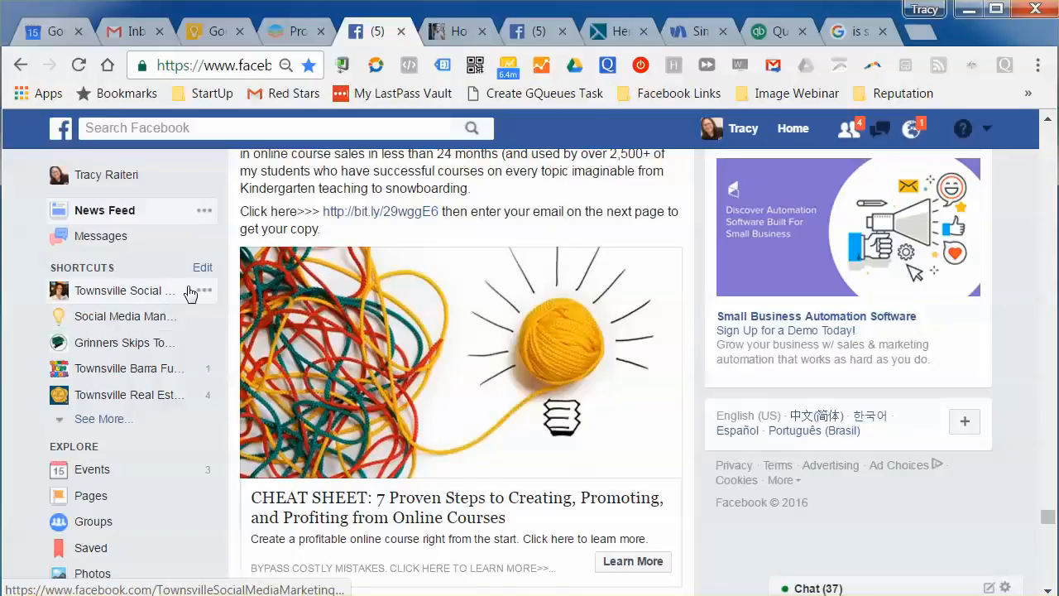
mouse_move(124, 291)
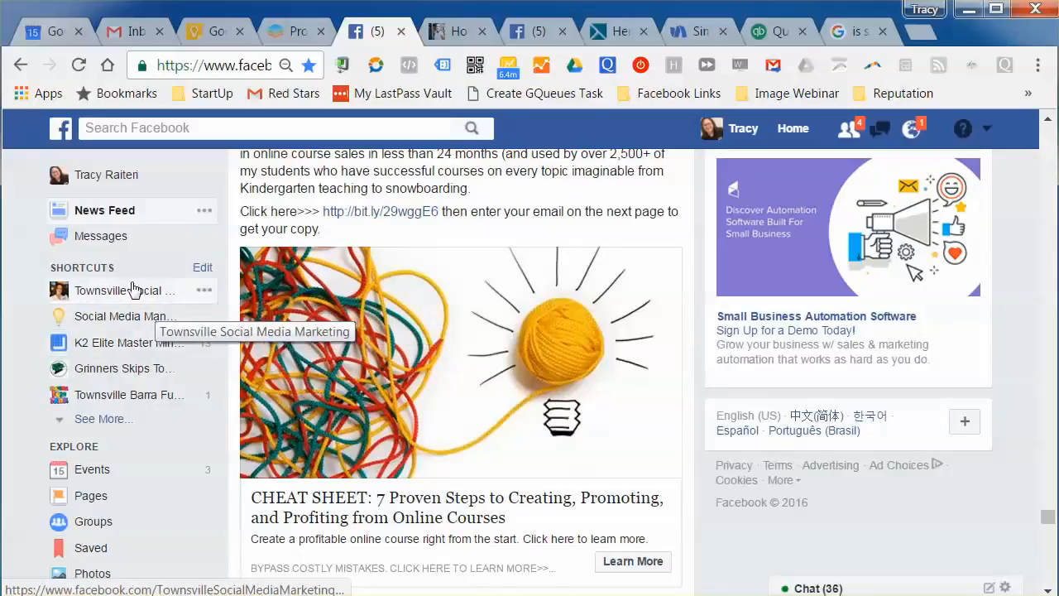